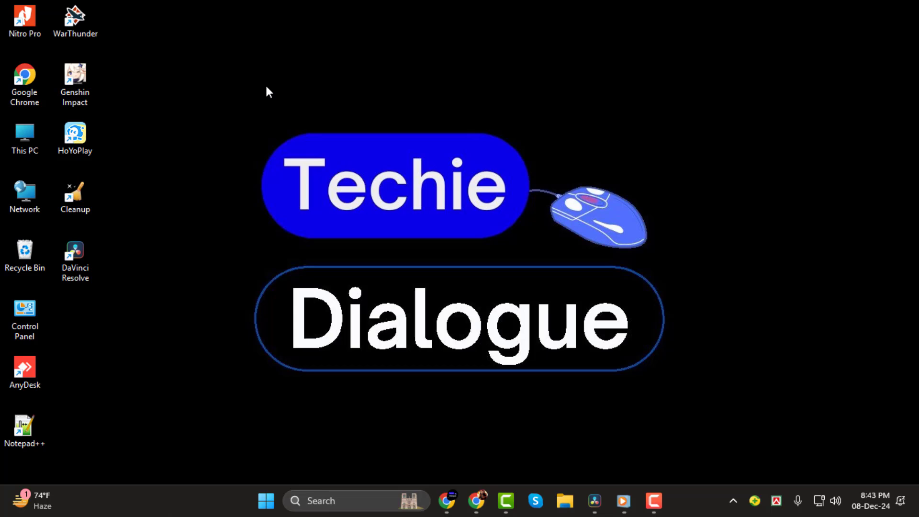
{"action": "mouse_move", "coordinate": [299, 127]}
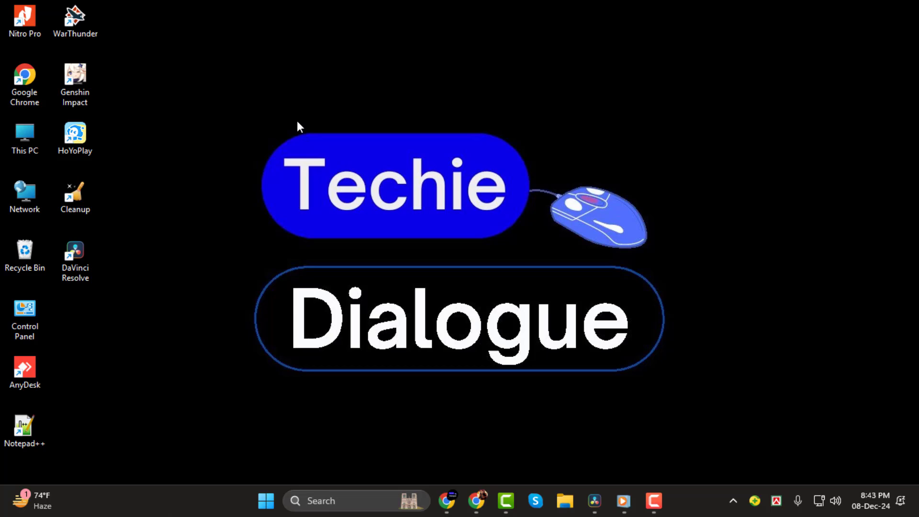
Switch to DaVinci Resolve and enable Layered Audio Editing from the Timeline menu
{"action": "left_click", "coordinate": [594, 501]}
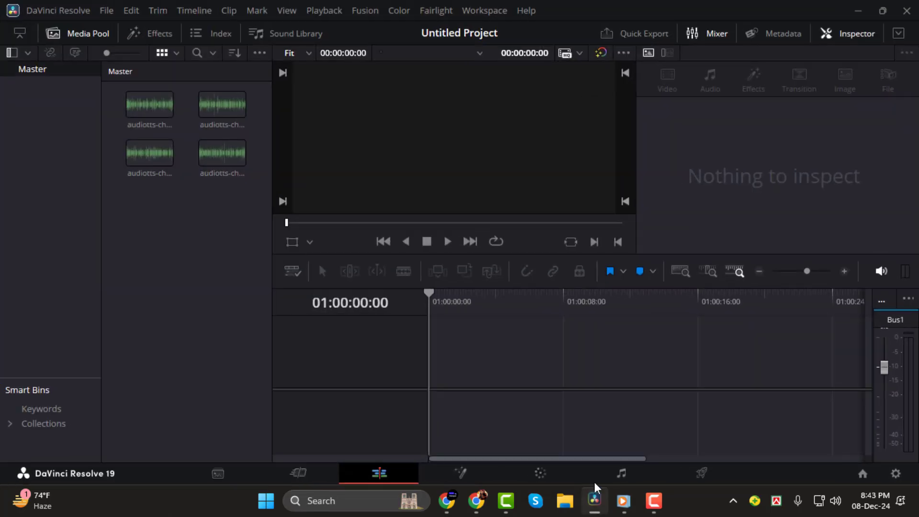
{"action": "mouse_move", "coordinate": [451, 253]}
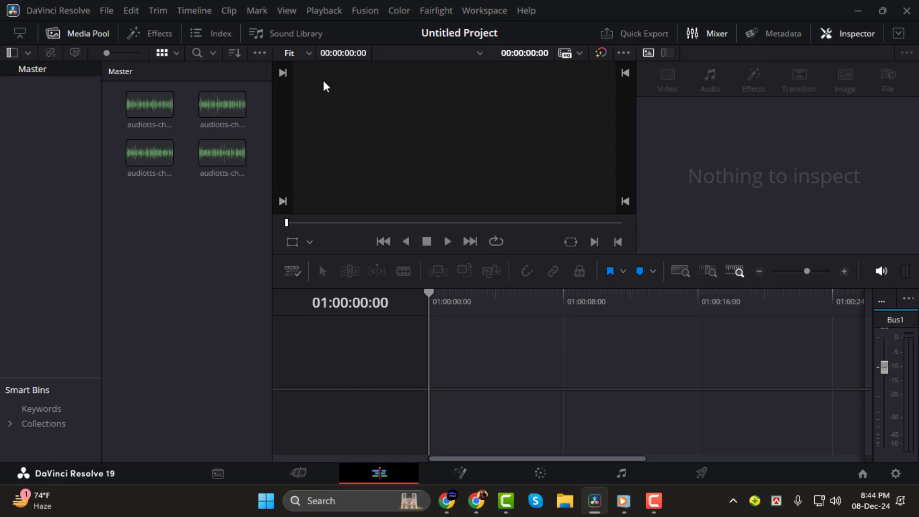
{"action": "mouse_move", "coordinate": [331, 90]}
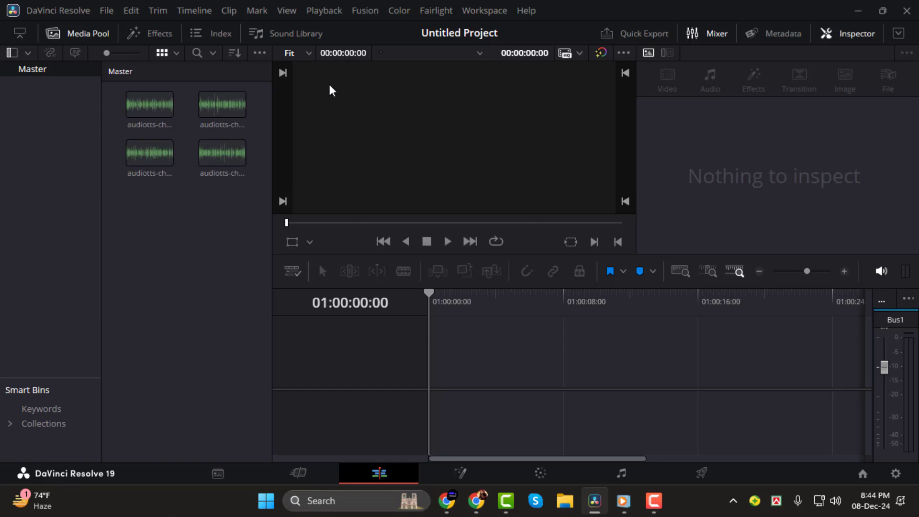
{"action": "left_click", "coordinate": [287, 11]}
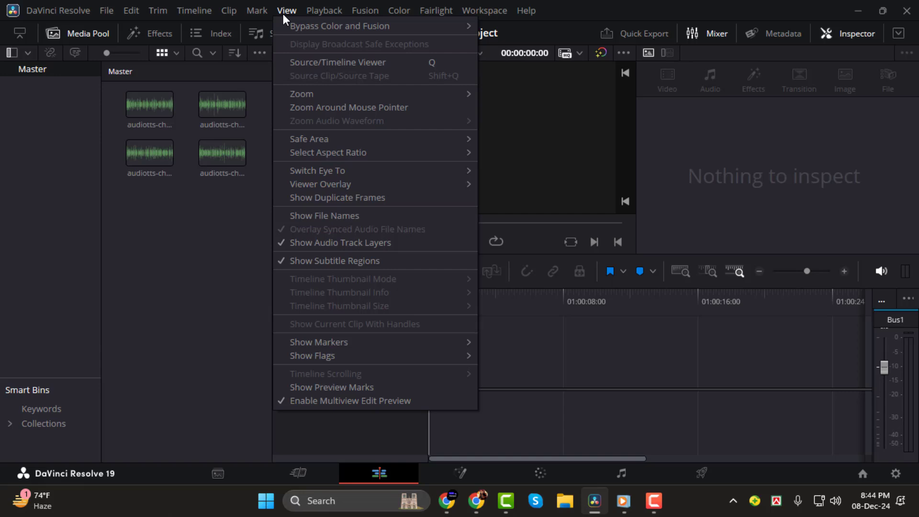
{"action": "mouse_move", "coordinate": [338, 243]}
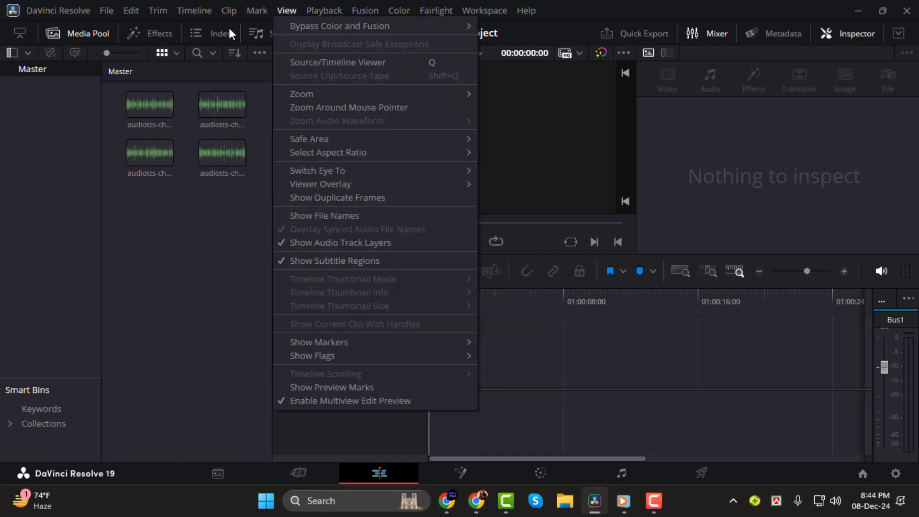
{"action": "left_click", "coordinate": [194, 11]}
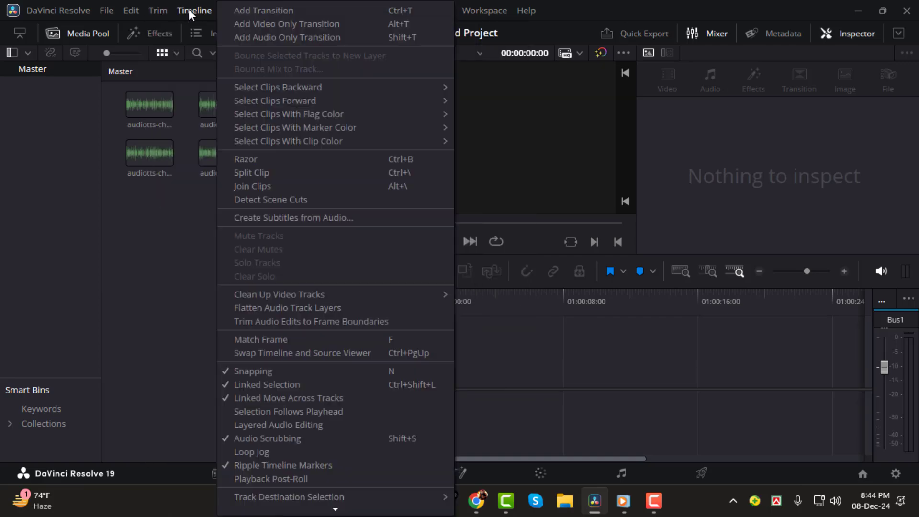
{"action": "mouse_move", "coordinate": [299, 426]}
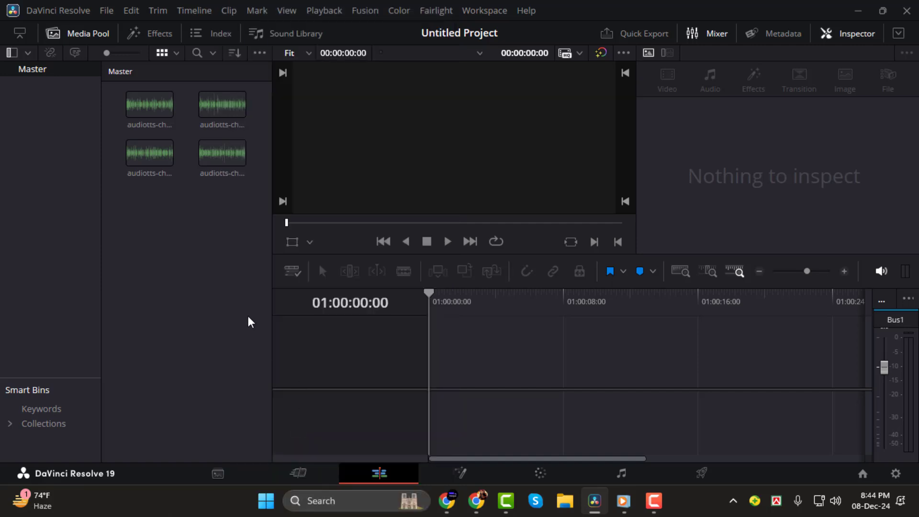
Drag two audio clips from the Media Pool onto track A1, creating Timeline 1 with stacked layers
{"action": "left_click", "coordinate": [222, 154]}
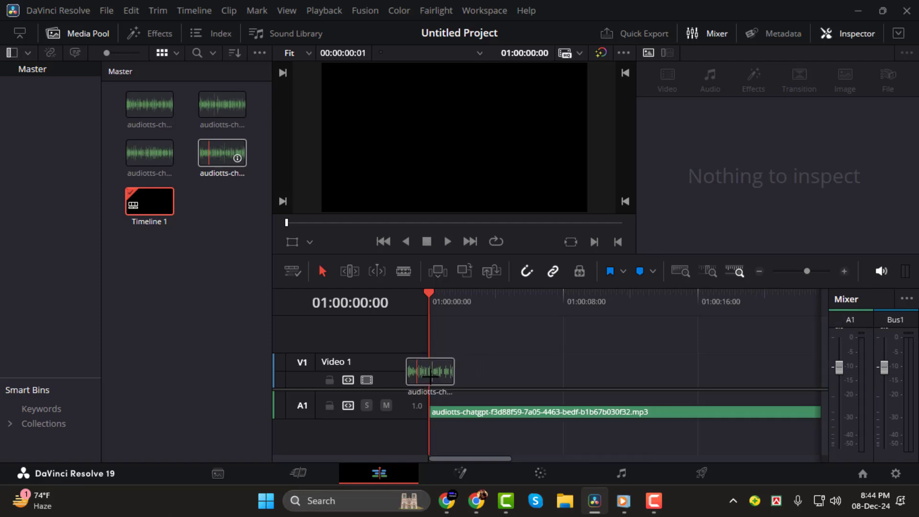
{"action": "left_click", "coordinate": [149, 153]}
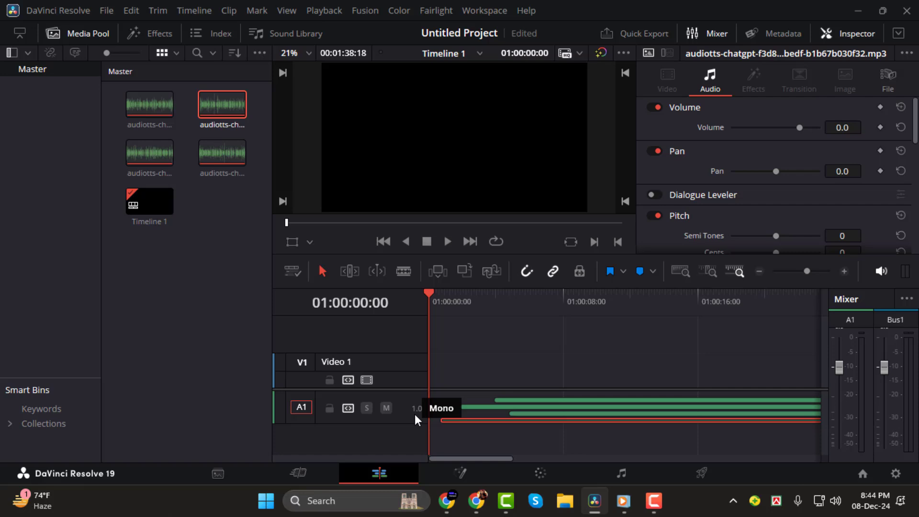
{"action": "mouse_move", "coordinate": [530, 401]}
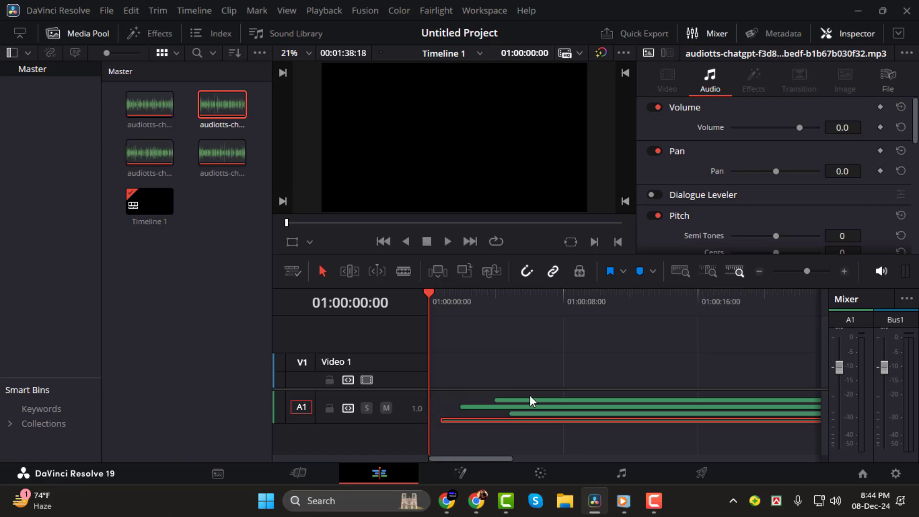